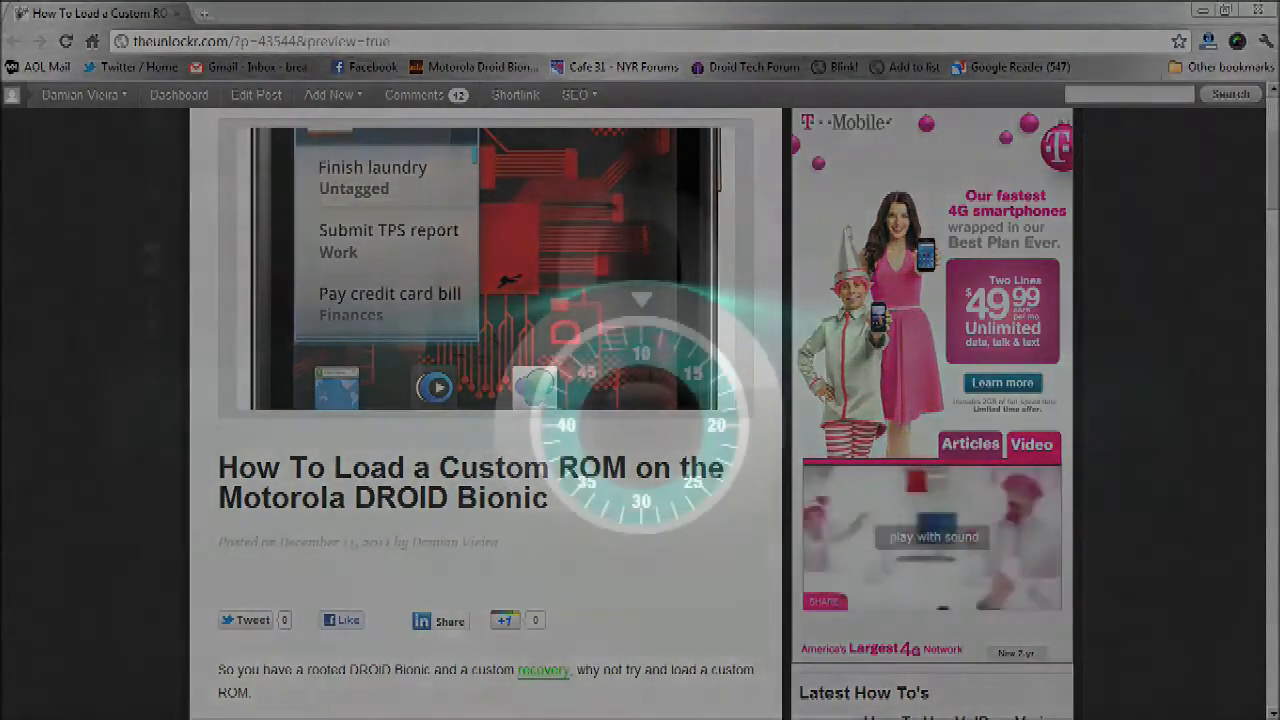
# Scroll TheUnlockr guide down toward the custom ROM link for the Droid Bionic
pyautogui.scroll(-3)
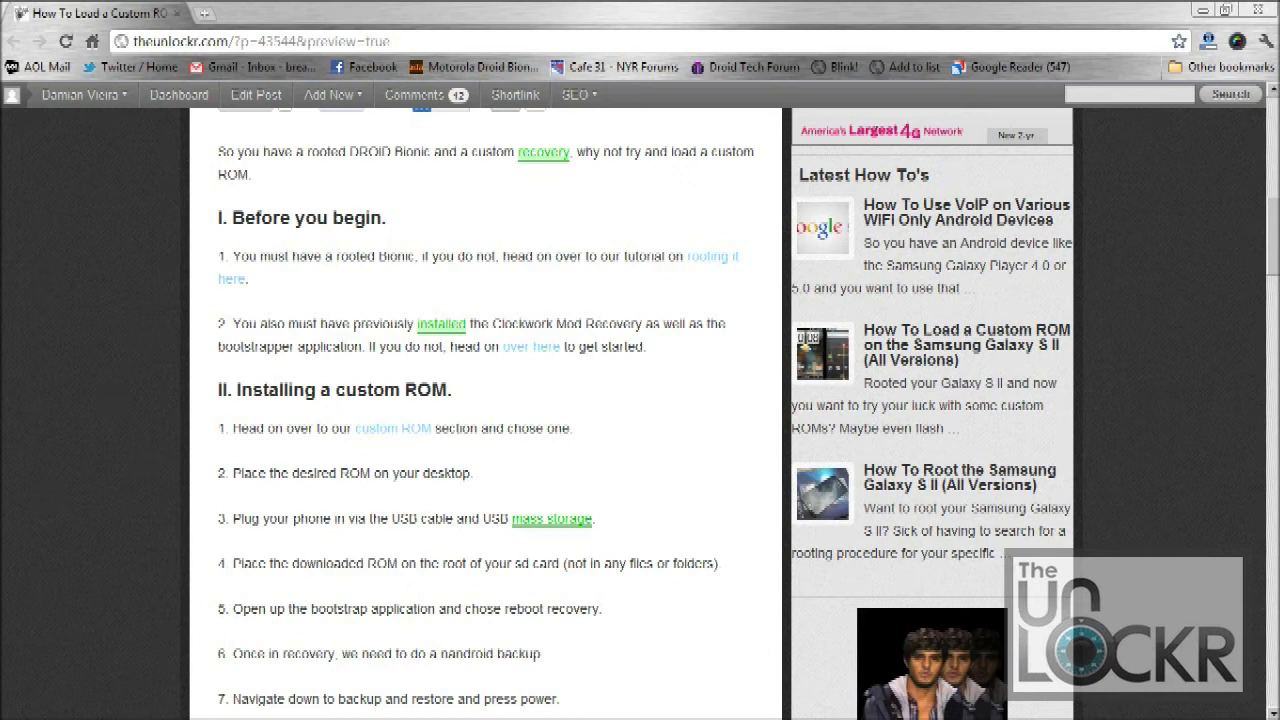
pyautogui.scroll(-3)
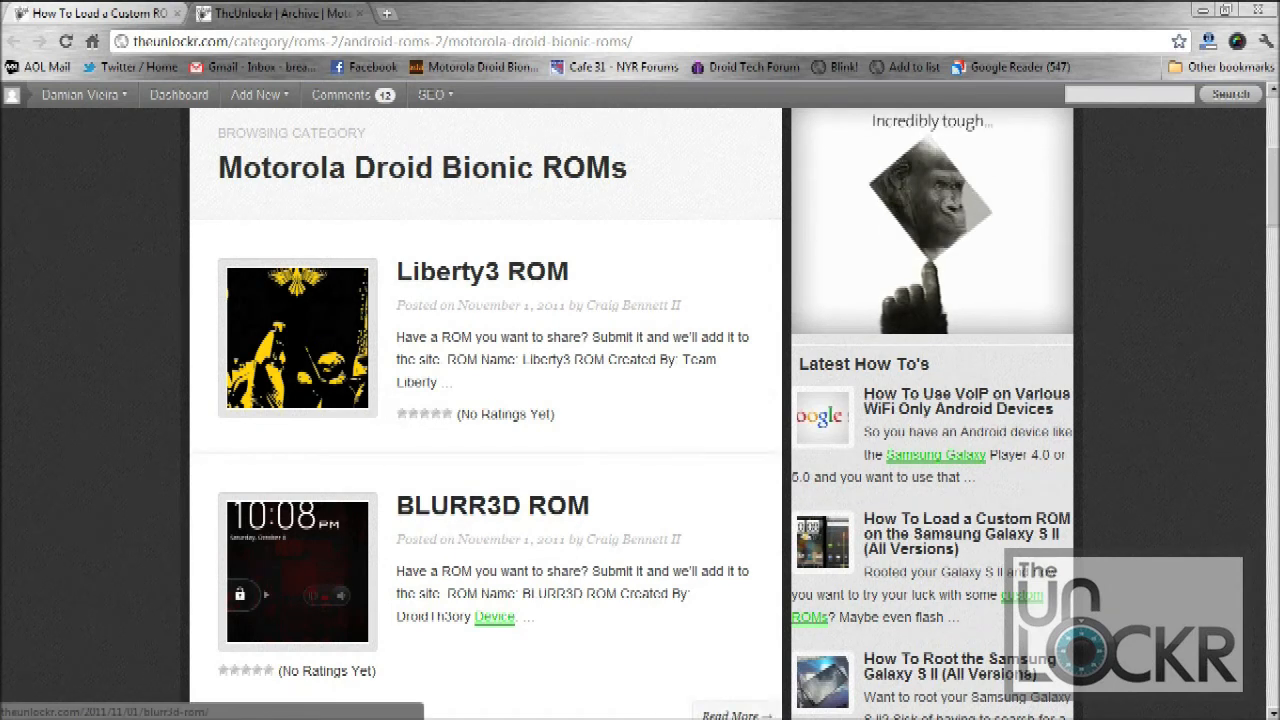
# Open the BLURR3D ROM entry and scroll to its creator, device and download details
pyautogui.click(492, 504)
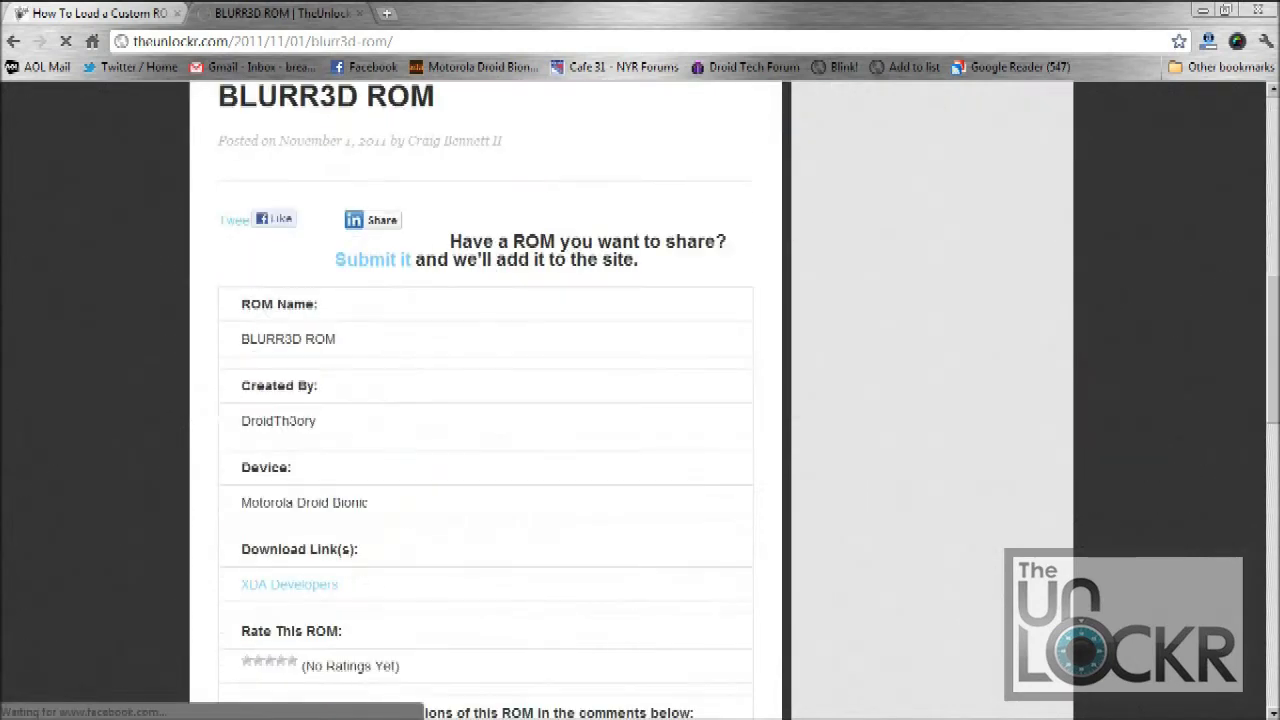
pyautogui.scroll(-3)
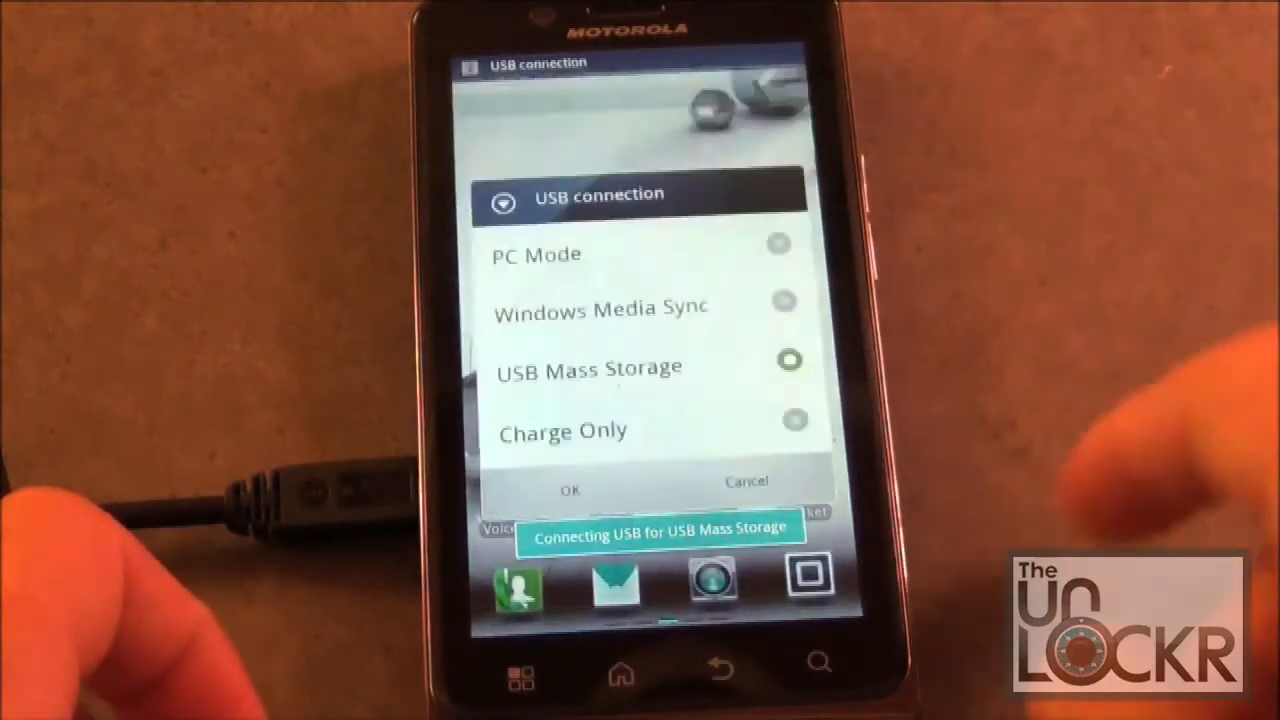
# Select USB Mass Storage as the connection mode and confirm with OK
pyautogui.click(588, 368)
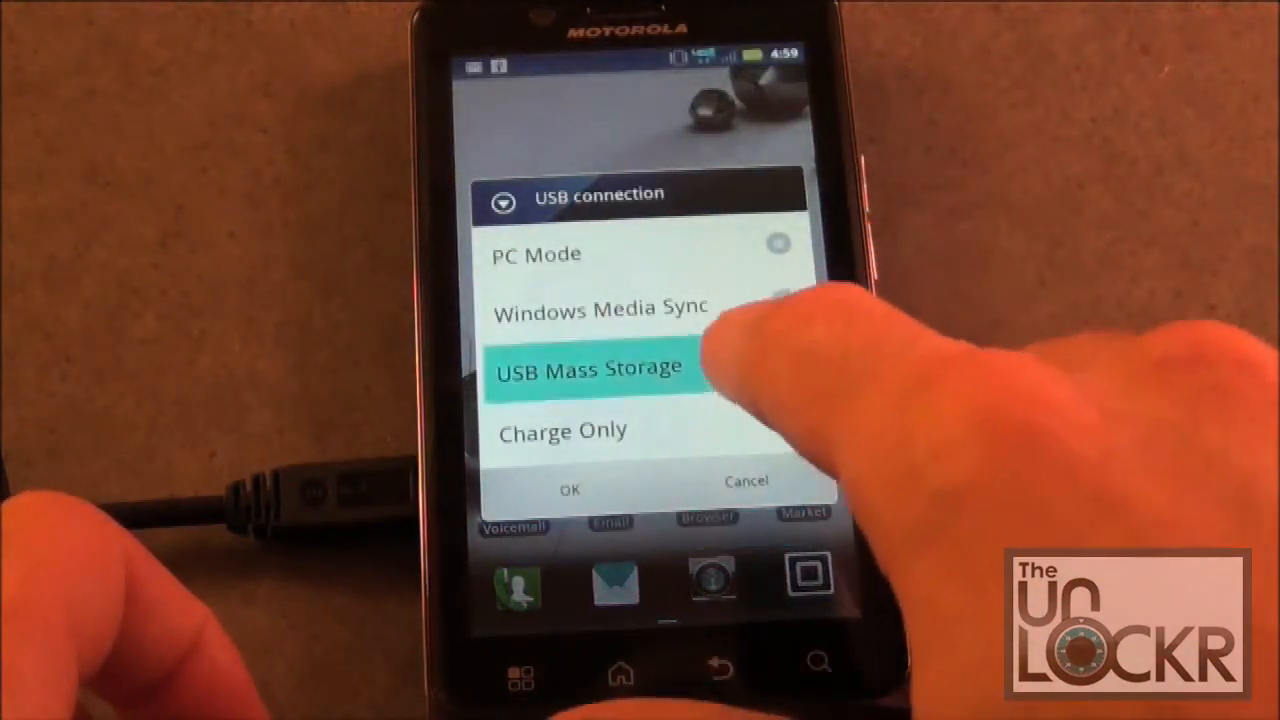
pyautogui.click(570, 488)
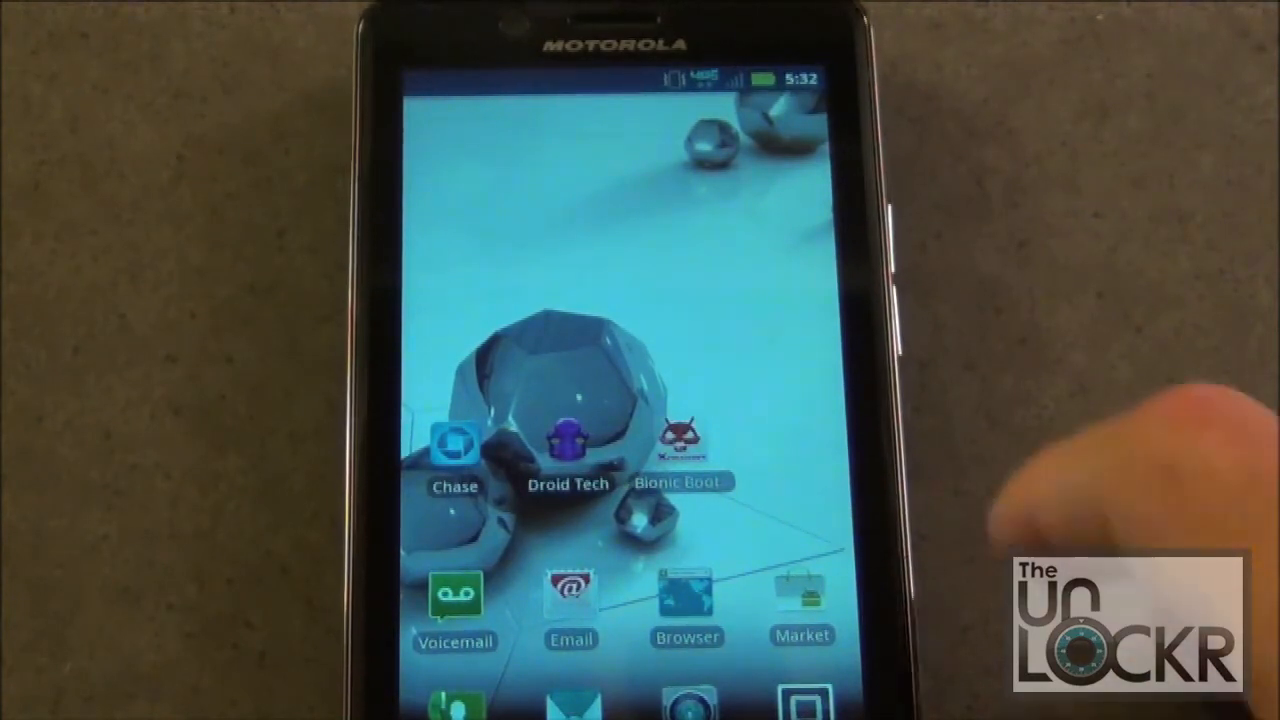
# Launch Bionic Bootstrapper and reboot the phone into recovery
pyautogui.click(680, 440)
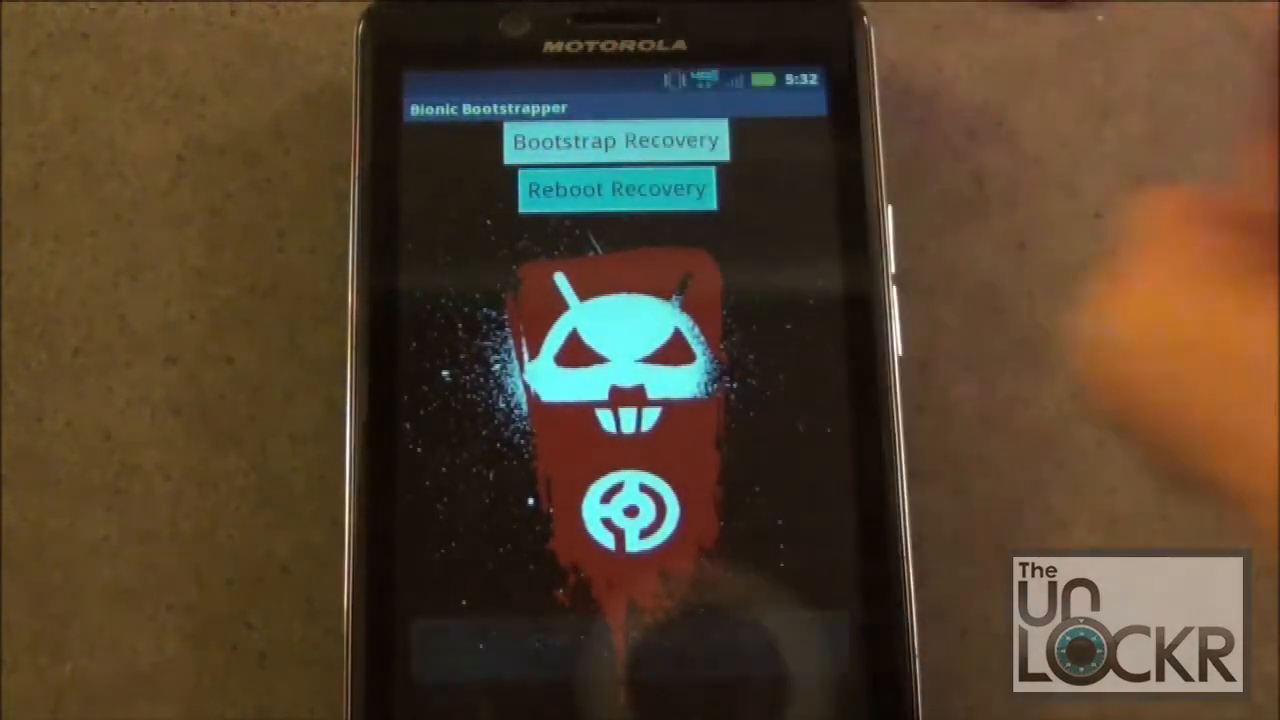
pyautogui.click(616, 188)
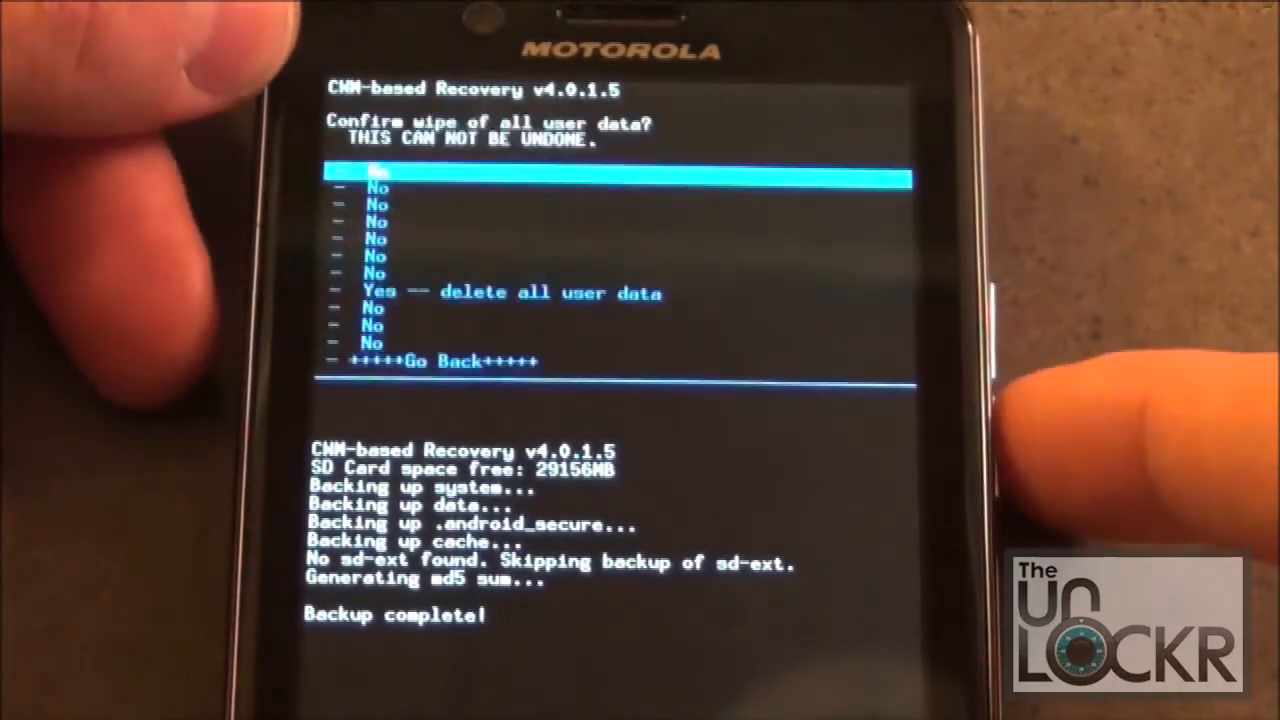
# Move the selection down to 'Yes -- delete all user data' in the wipe confirmation menu
pyautogui.press('down')
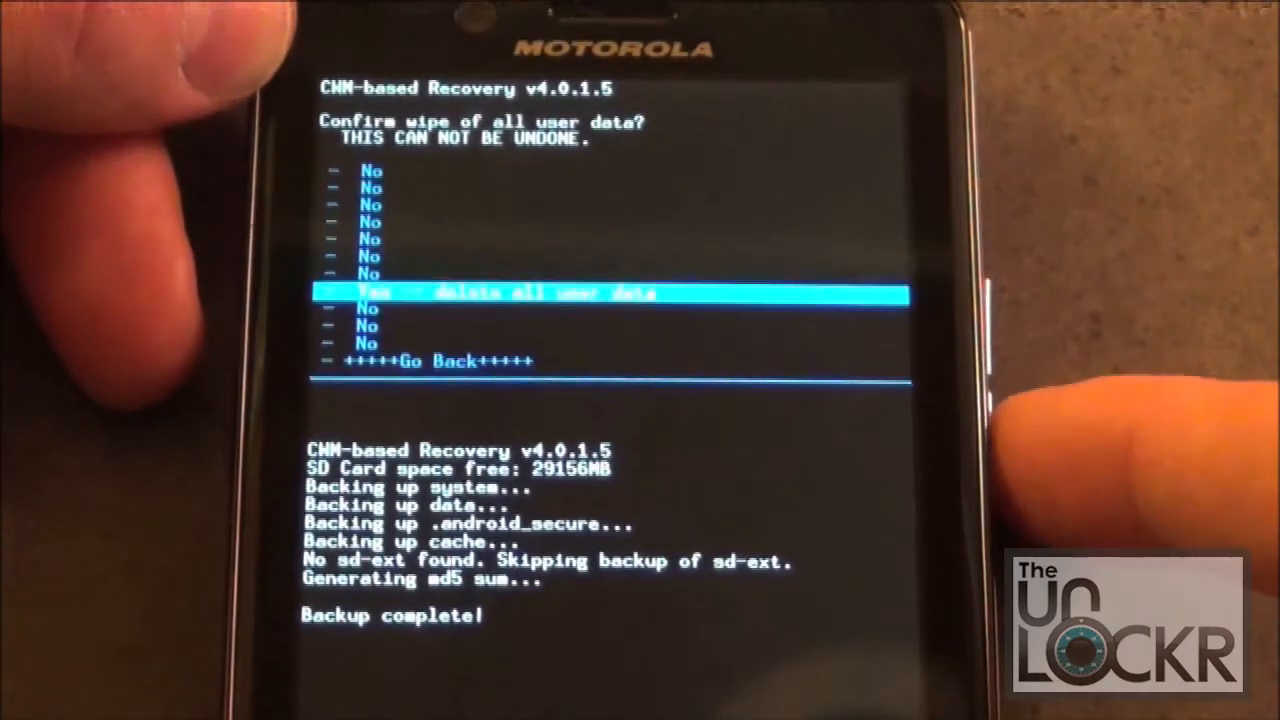